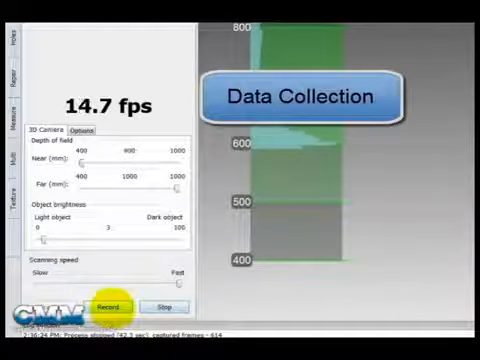
Step: Start recording scan frames of the baseball cap from the 3D Camera panel
click(103, 305)
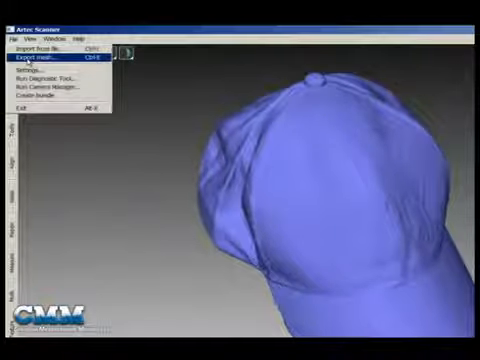
Step: Start Export mesh and show the Save as type format list (PLY, STL, OBJ, ASC)
click(48, 47)
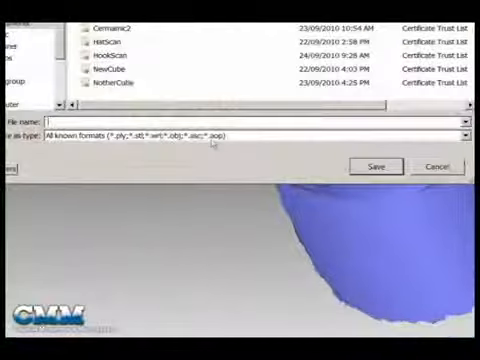
click(470, 132)
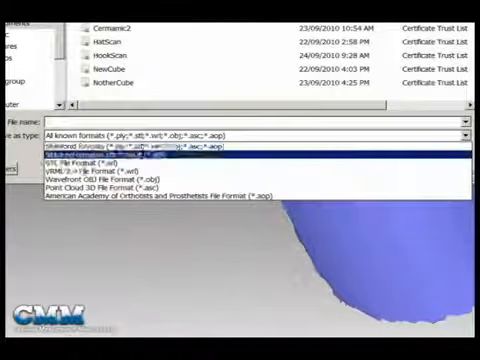